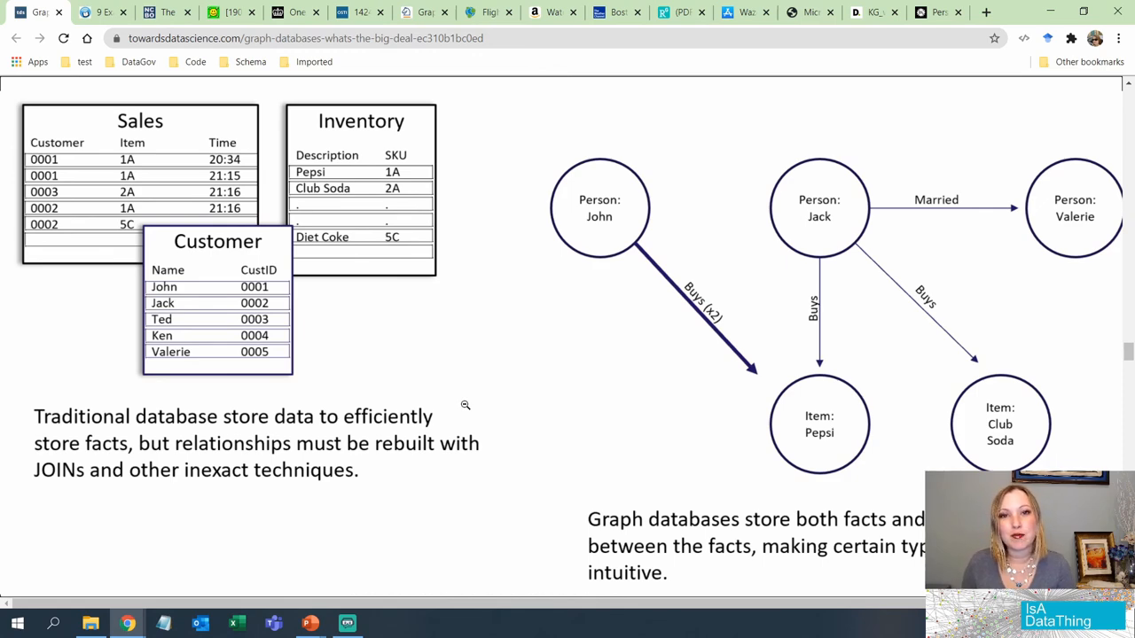
Switch to The Tech Edvocate article '9 Examples of the Internet of Things in Education'.
click(97, 14)
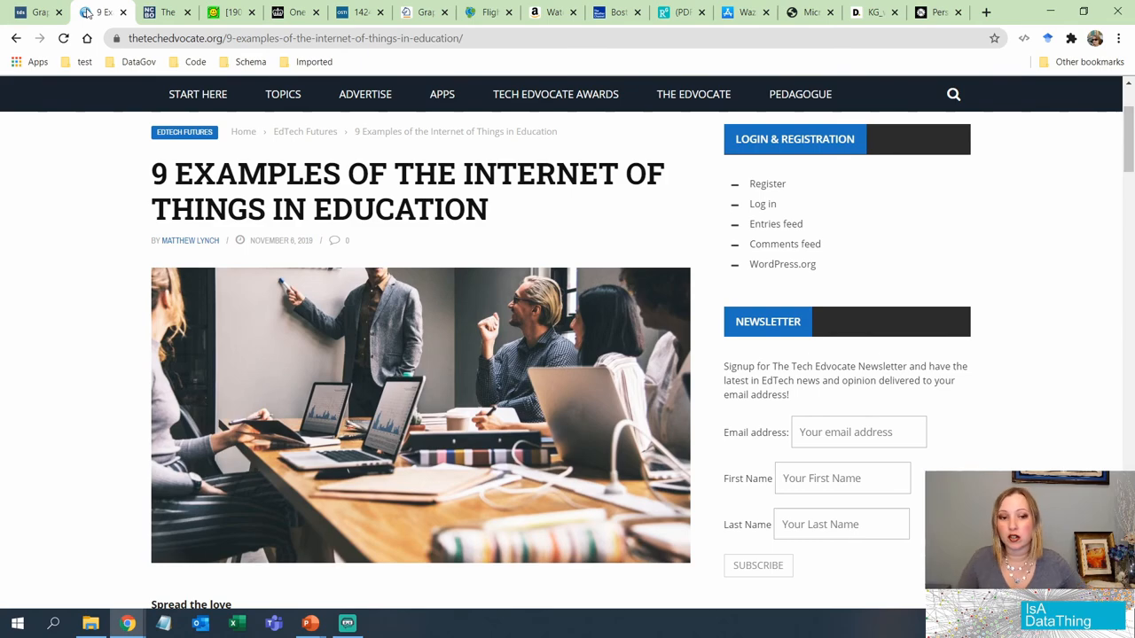
scroll(down, 3)
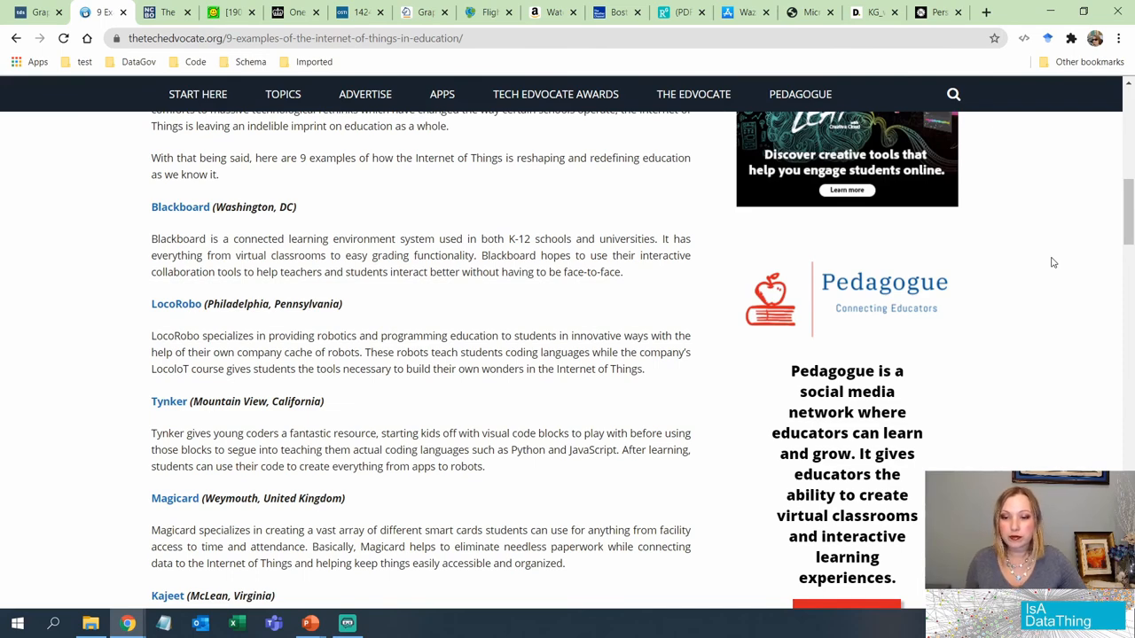
mouse_move(625, 293)
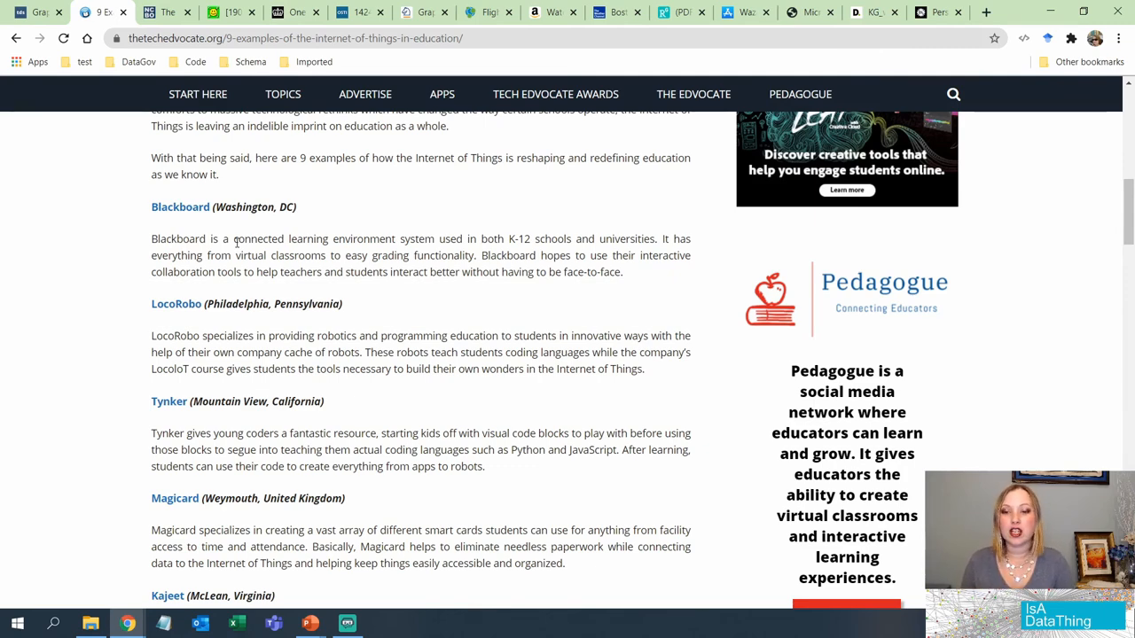
scroll(up, 3)
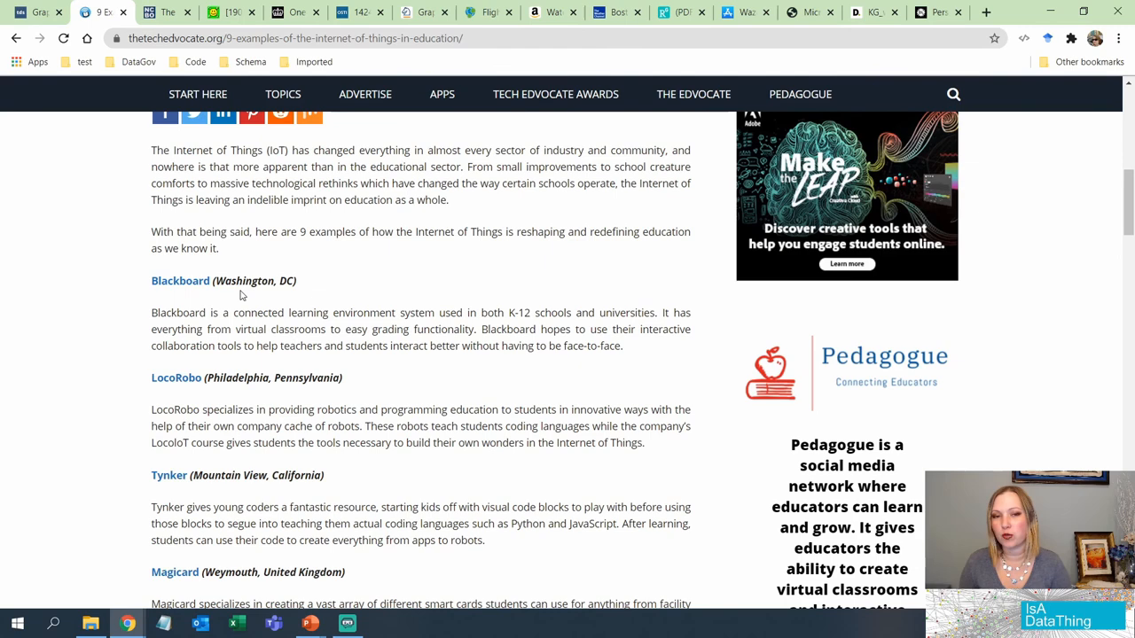
Show the BioPortal Drug-Drug Interactions Ontology with its 'drug interaction' class definition.
click(160, 15)
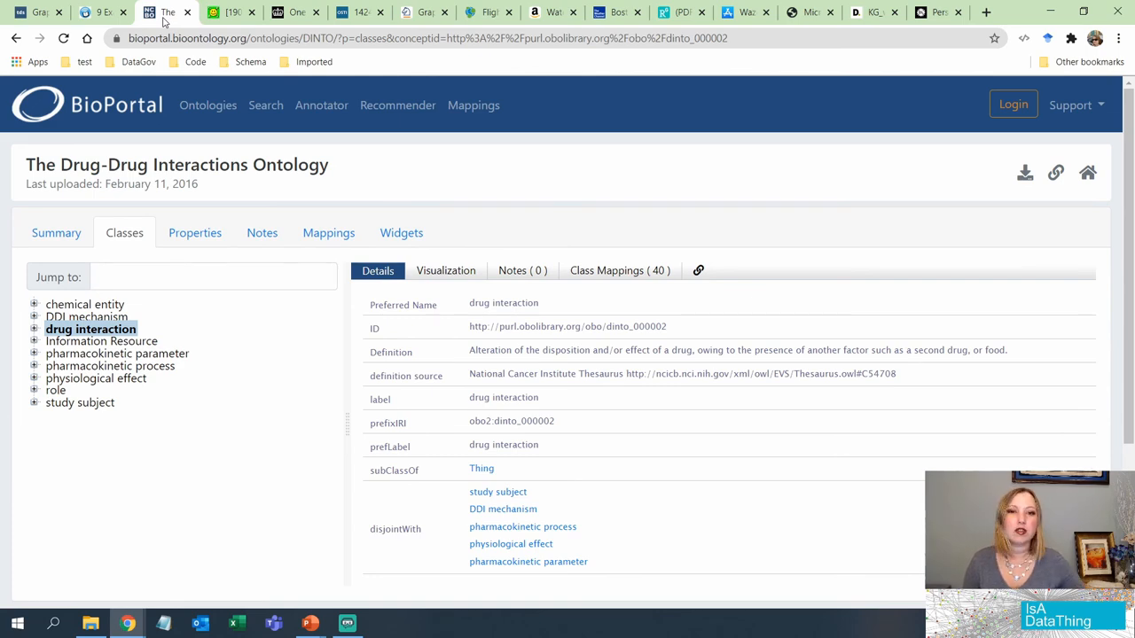
Show arXiv paper 1908.01288 on drug-drug interaction prediction with Convolutional-LSTM.
click(235, 13)
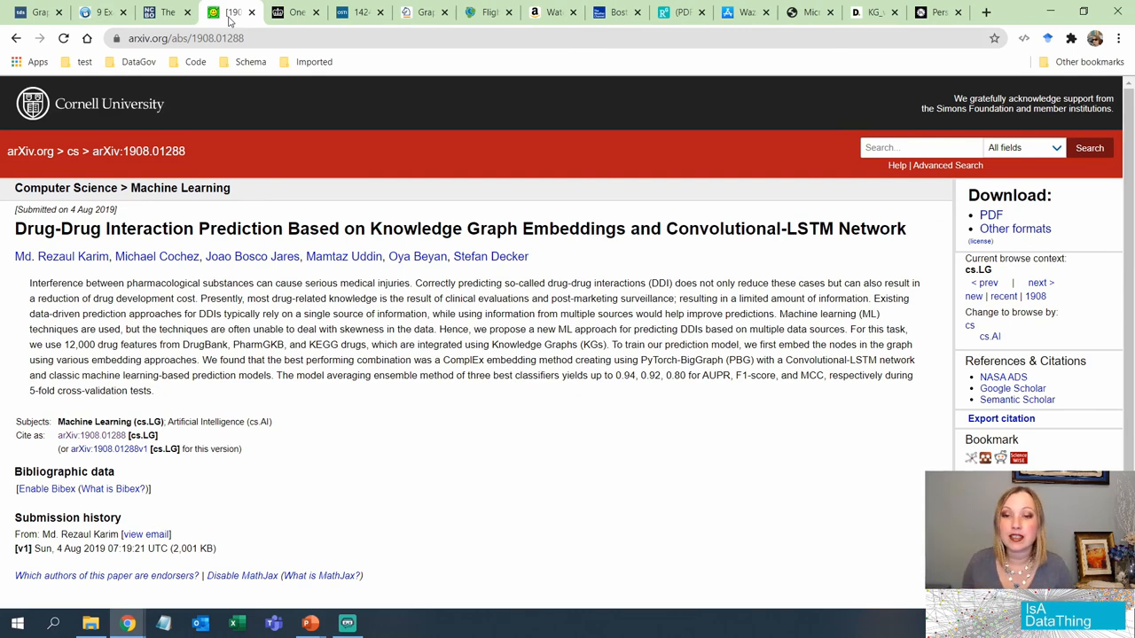
Bring up the Inside GOV.UK post 'One graph to rule them all' and scroll through it.
click(297, 12)
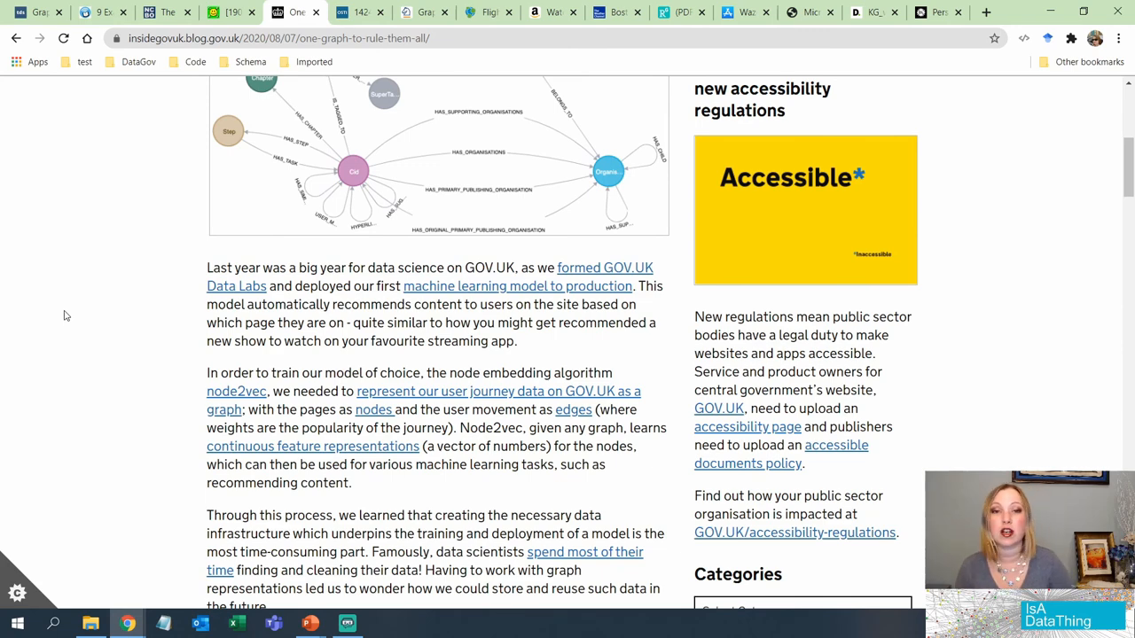
scroll(up, 3)
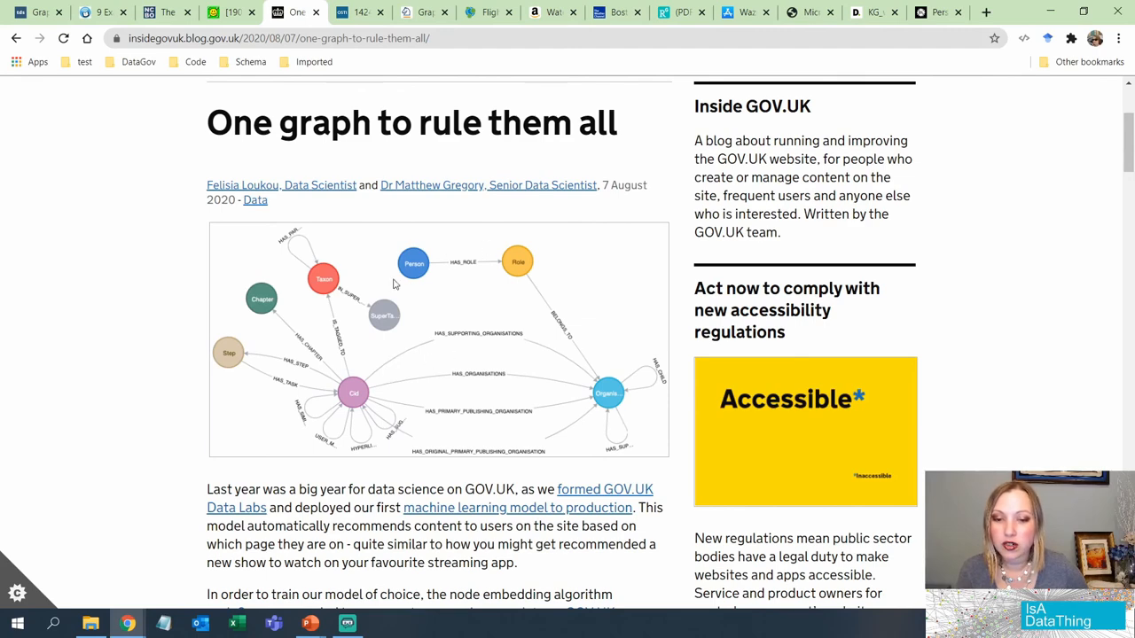
scroll(down, 3)
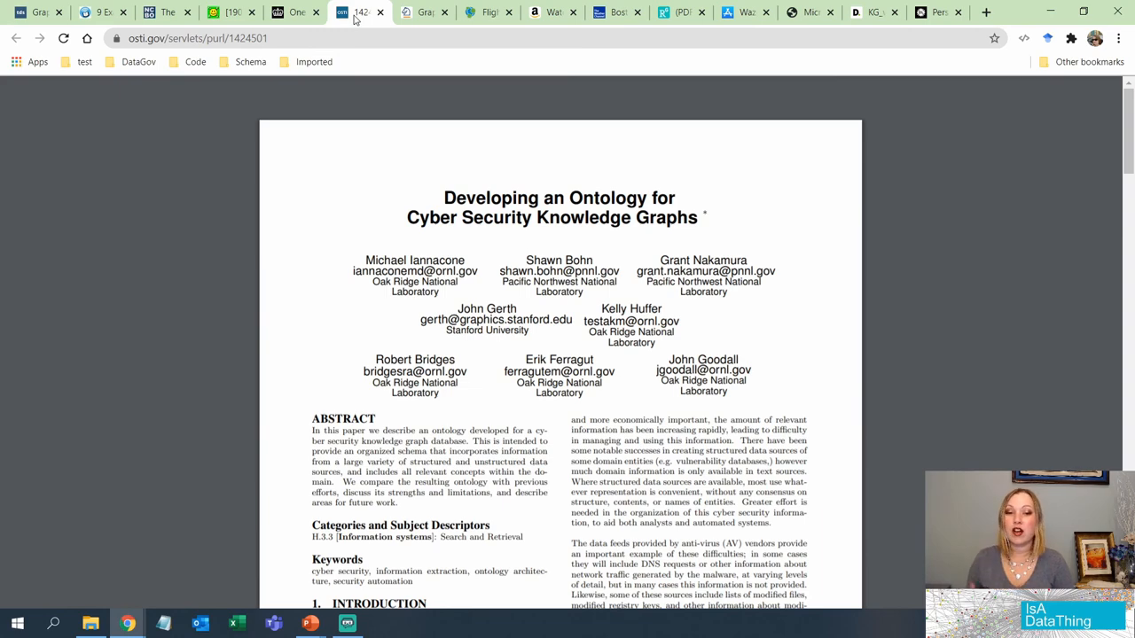
Show the SpringerOpen article 'Graph-based visual analytics for cyber threat intelligence' abstract.
click(419, 11)
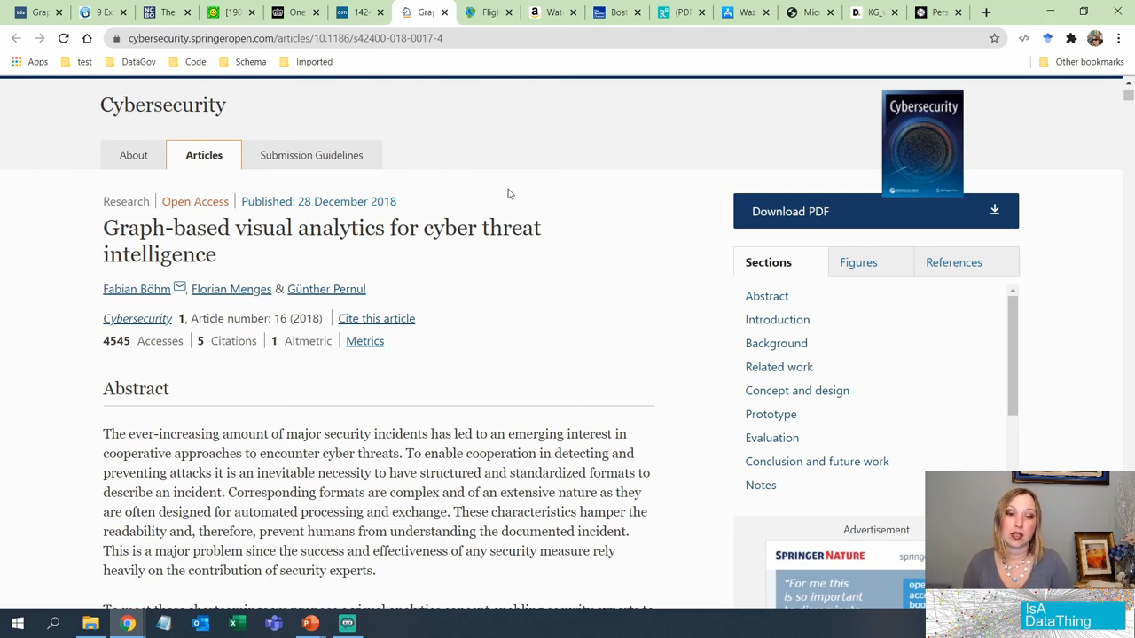
View the neo4j Flight Analyzer GraphGist, checking dataset variables and the Flight–Airport–Ticket diagram.
click(479, 10)
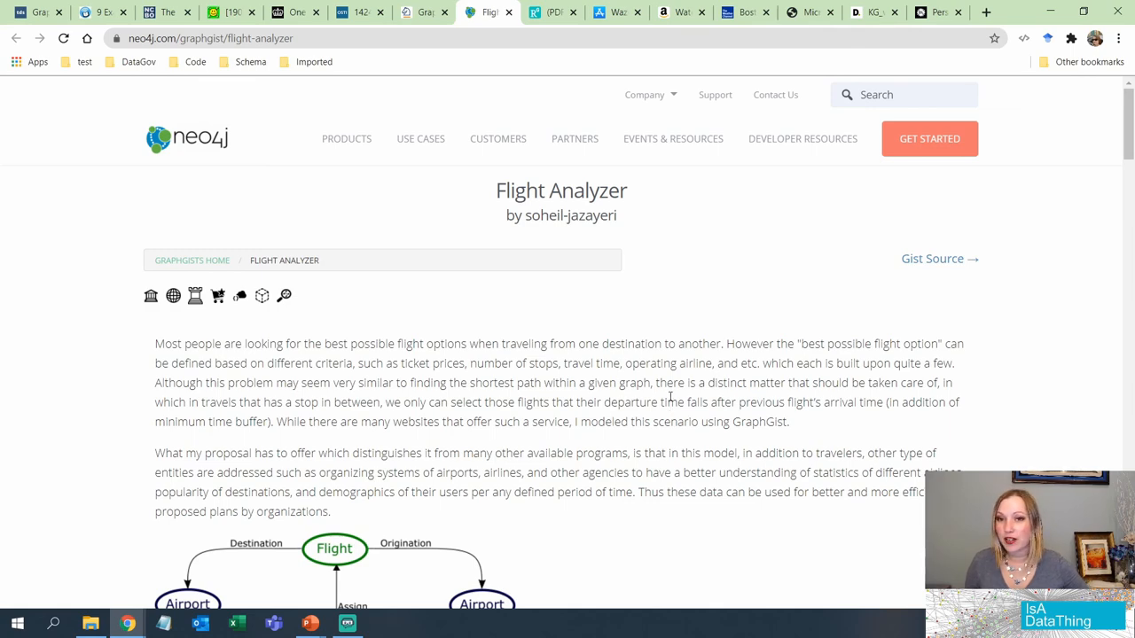
scroll(down, 3)
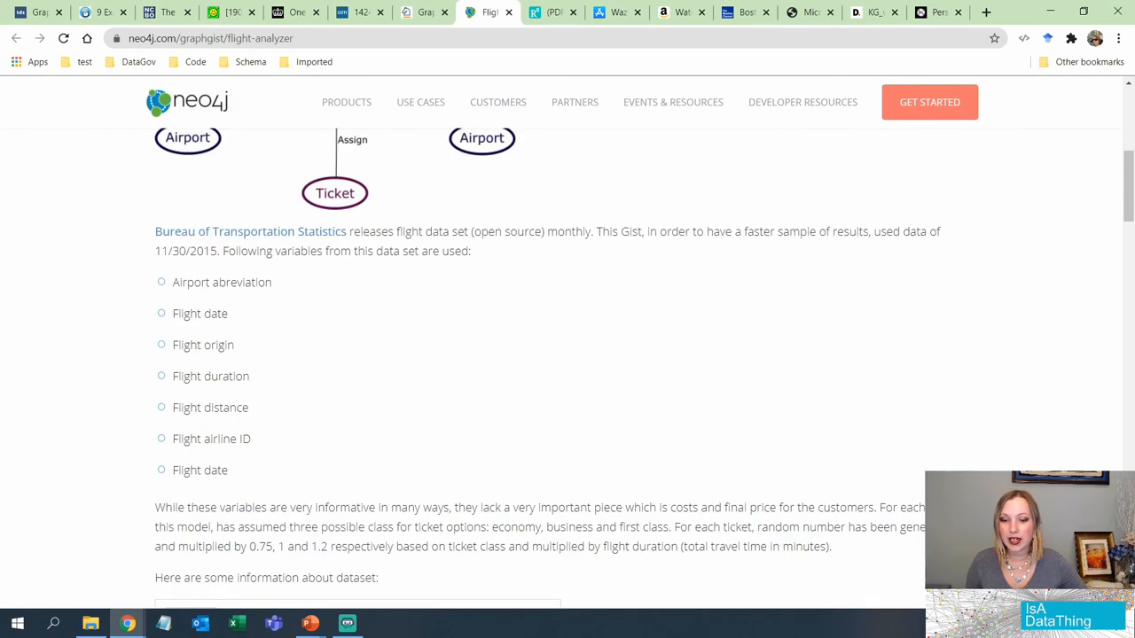
scroll(up, 3)
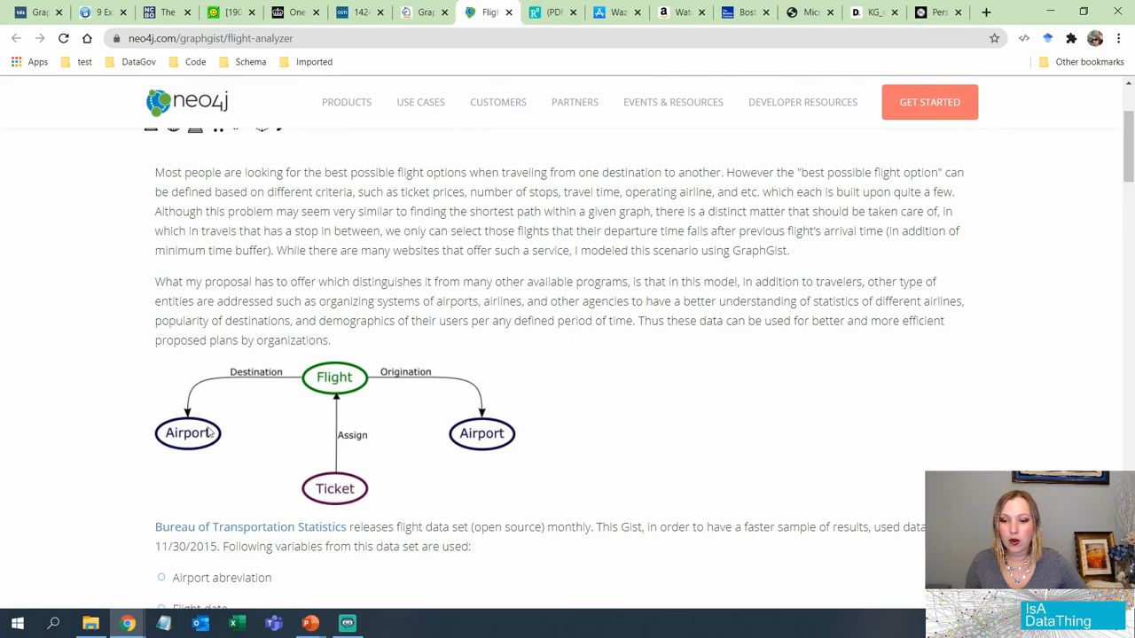
mouse_move(441, 460)
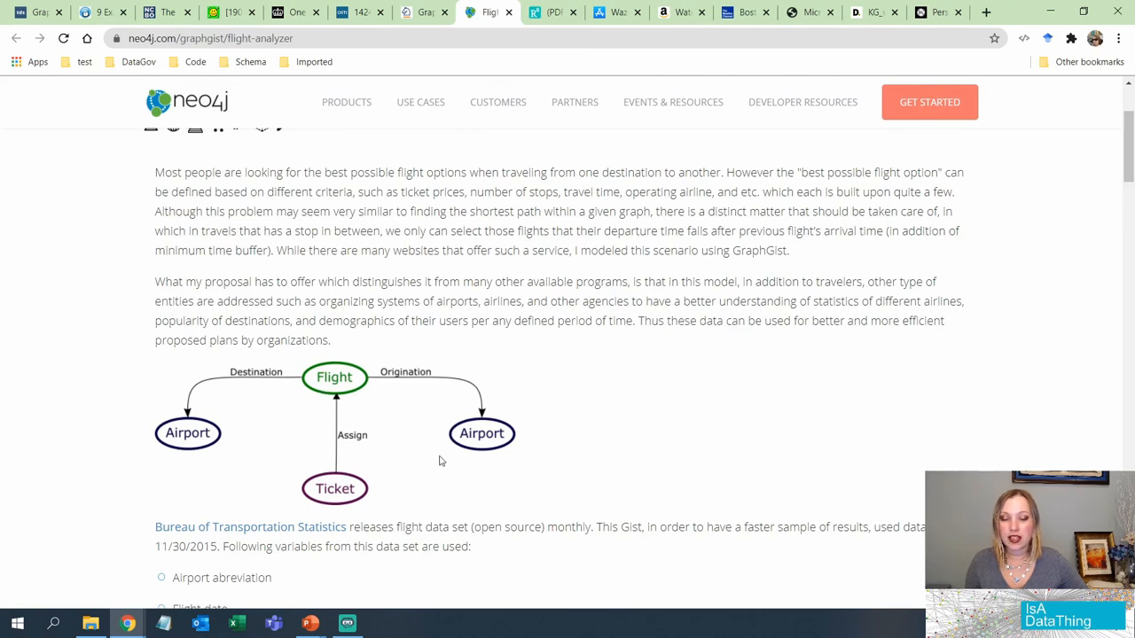
mouse_move(333, 382)
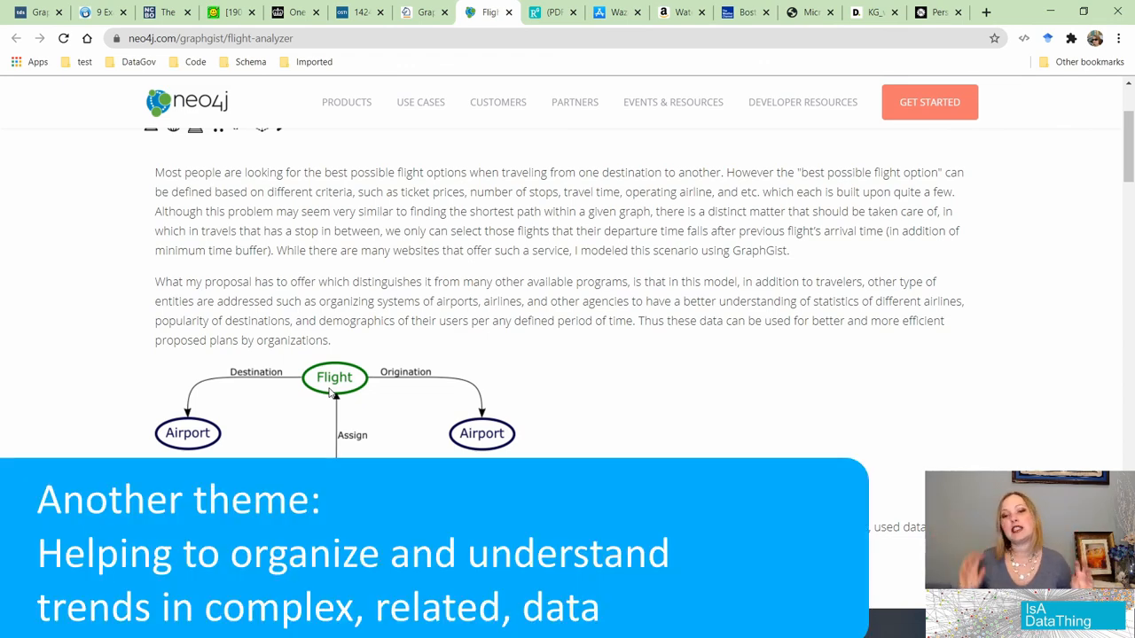
Show the ResearchGate paper on structured knowledge bases for urban data analysis.
click(550, 12)
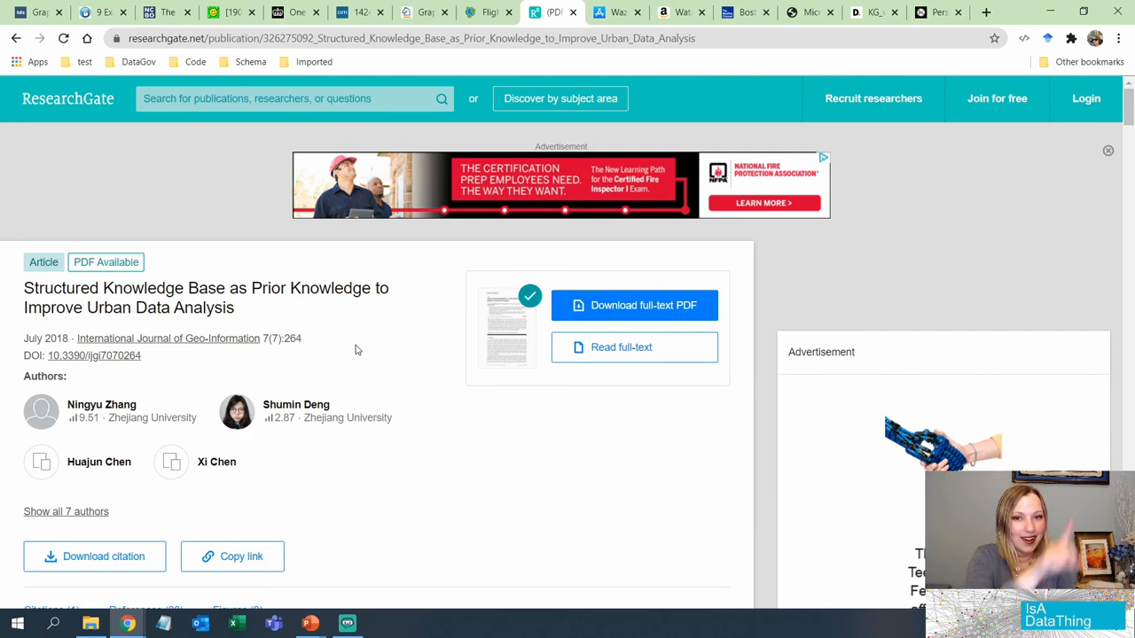
Switch to the App Store listing for Waze Navigation & Live Traffic.
click(606, 12)
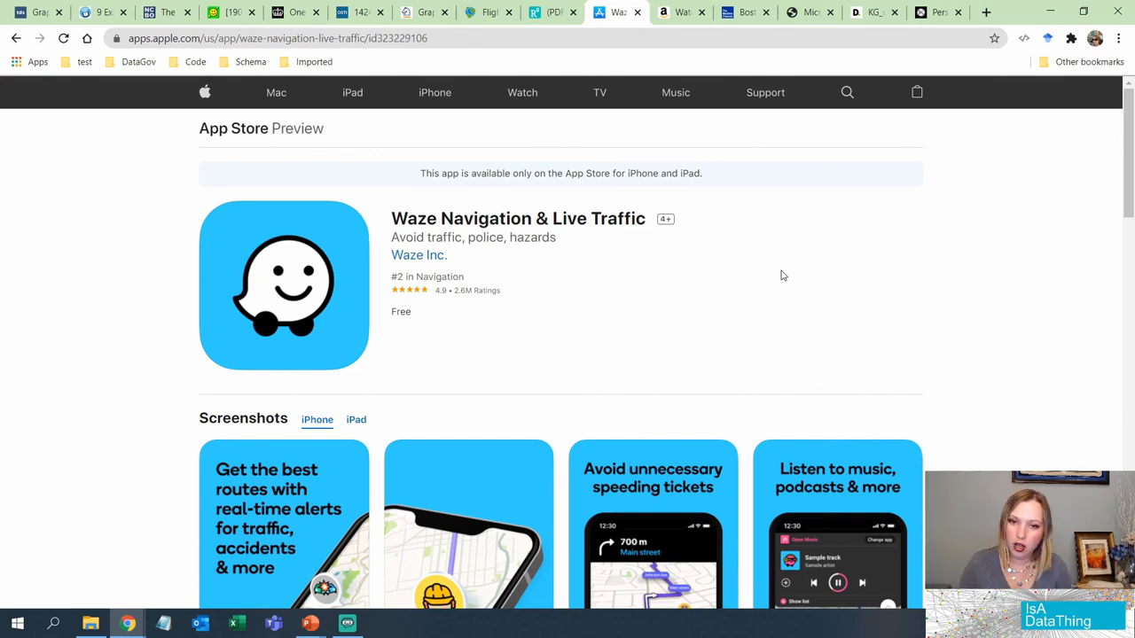
mouse_move(774, 227)
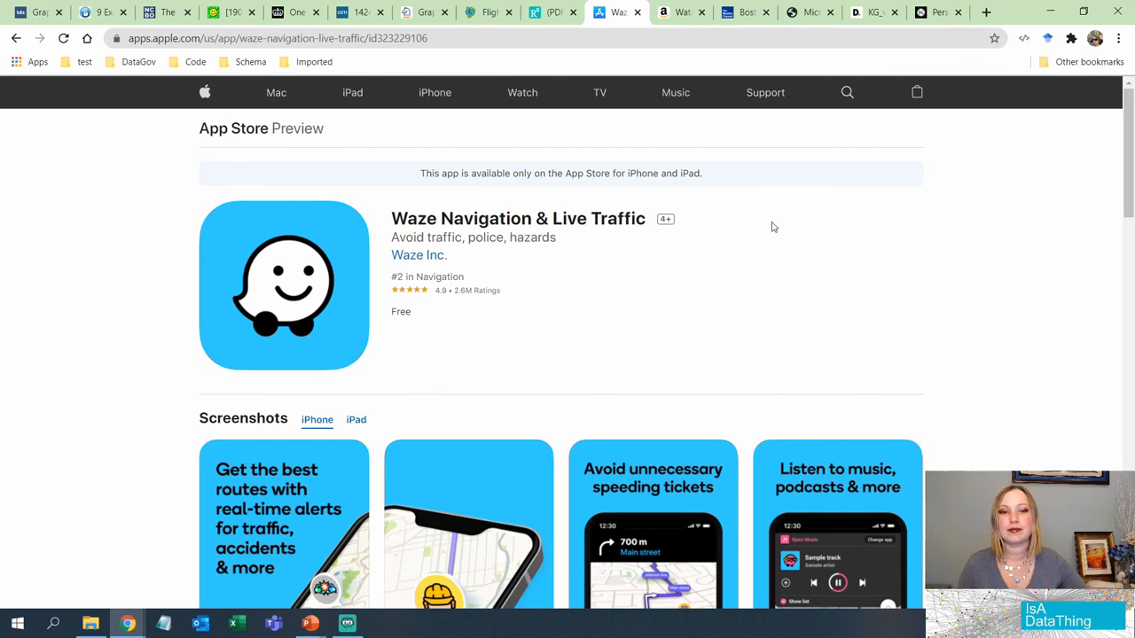
mouse_move(685, 13)
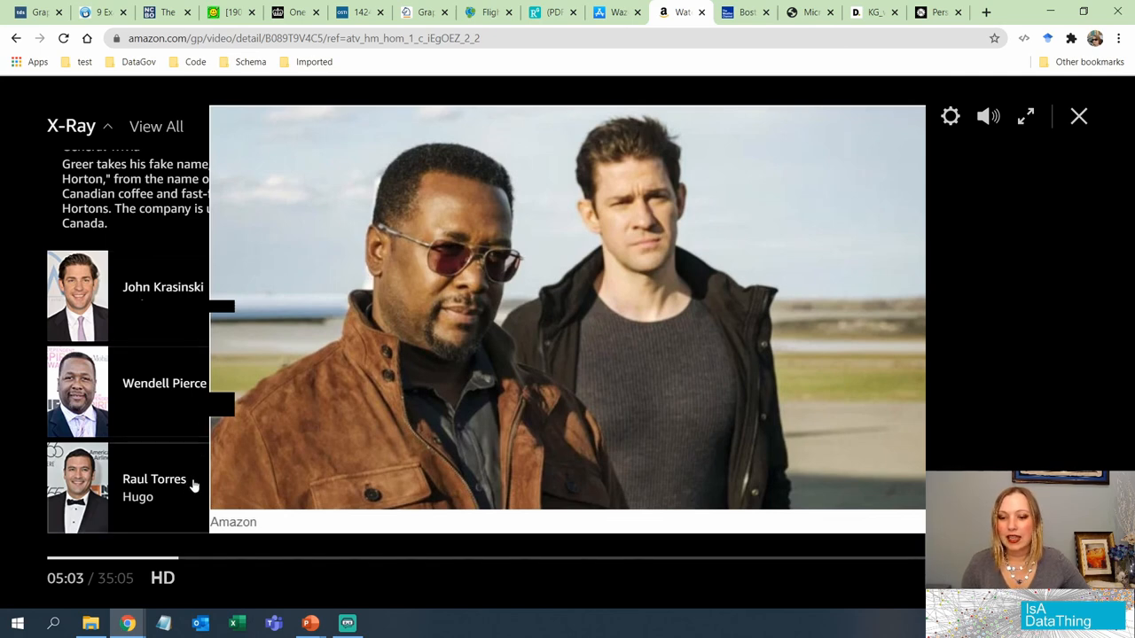
mouse_move(100, 313)
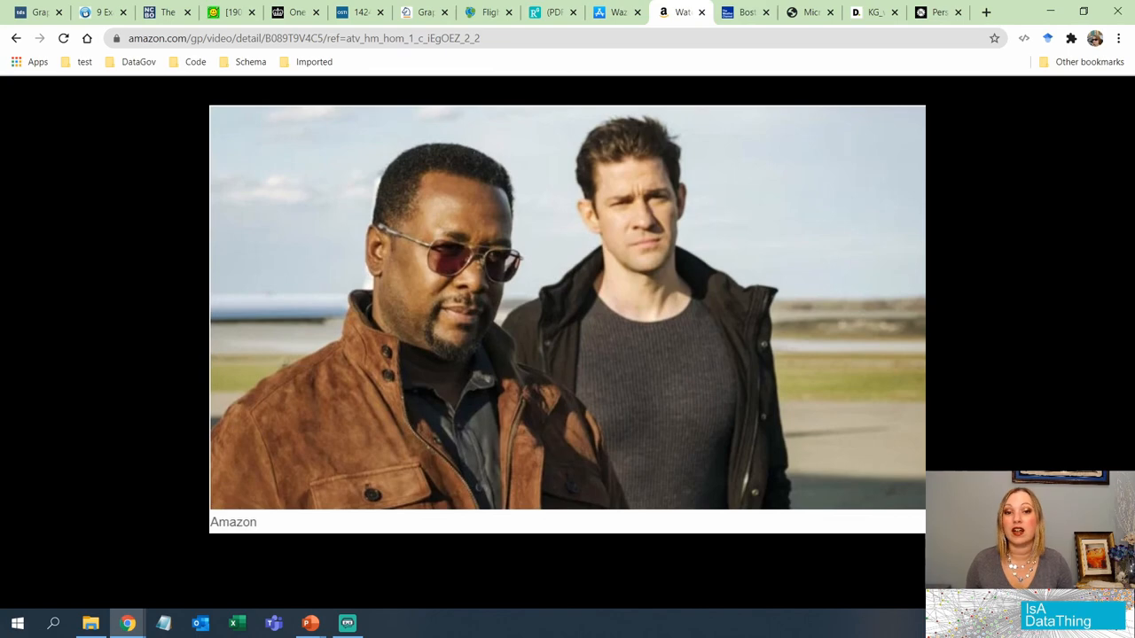
Show the Boston, MA 10 Day Weather forecast and scroll down to Wed 30.
click(742, 12)
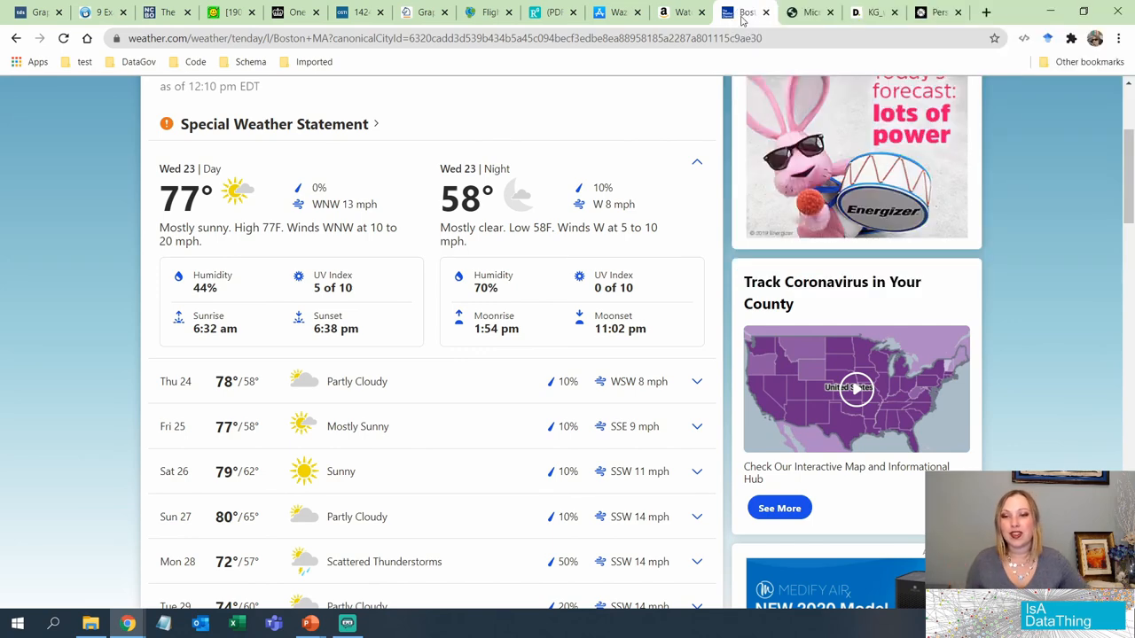
scroll(up, 3)
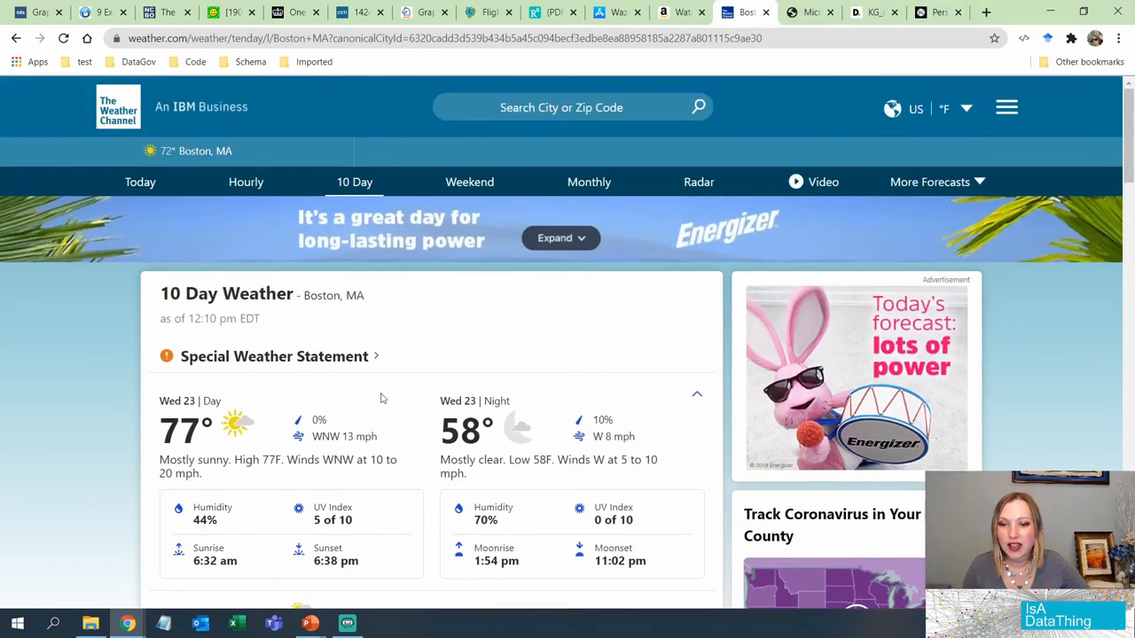
scroll(down, 3)
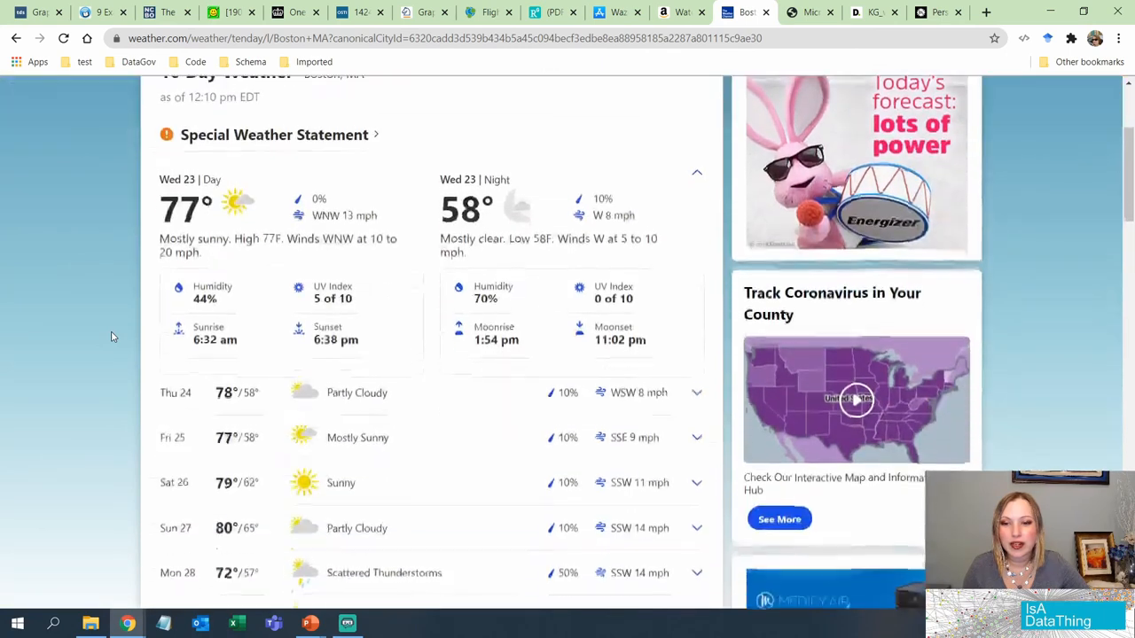
scroll(down, 3)
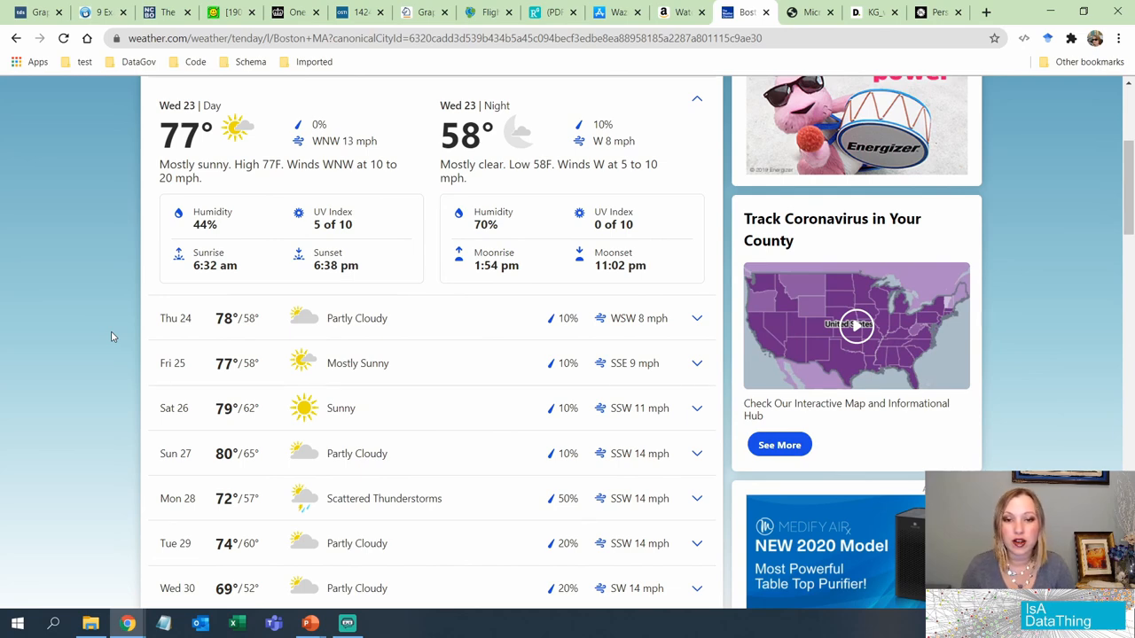
mouse_move(150, 288)
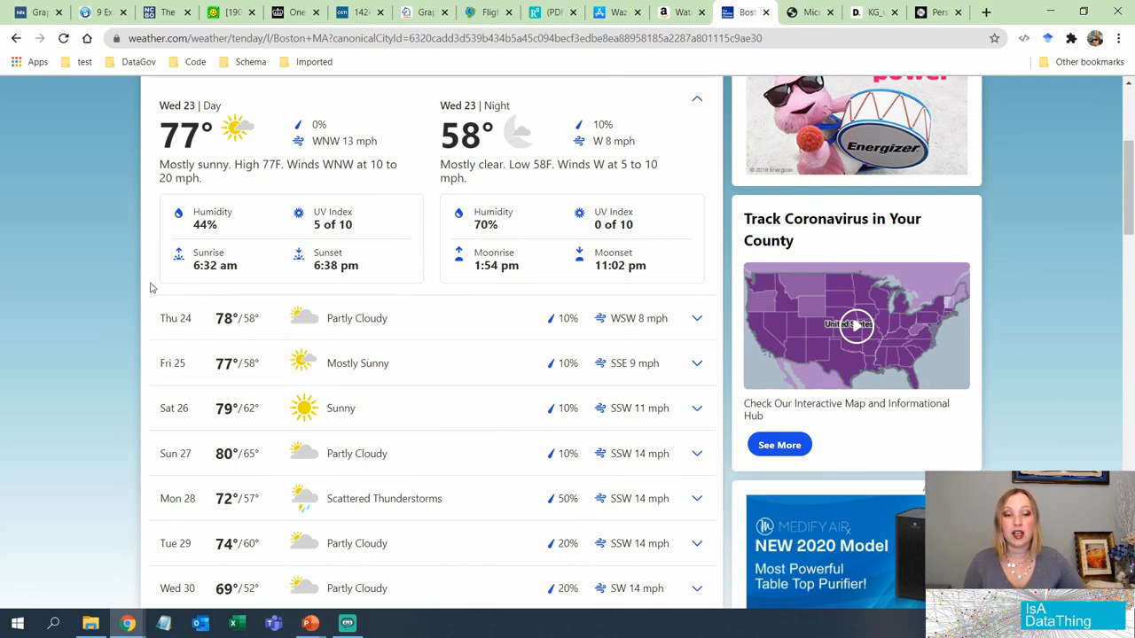
mouse_move(843, 241)
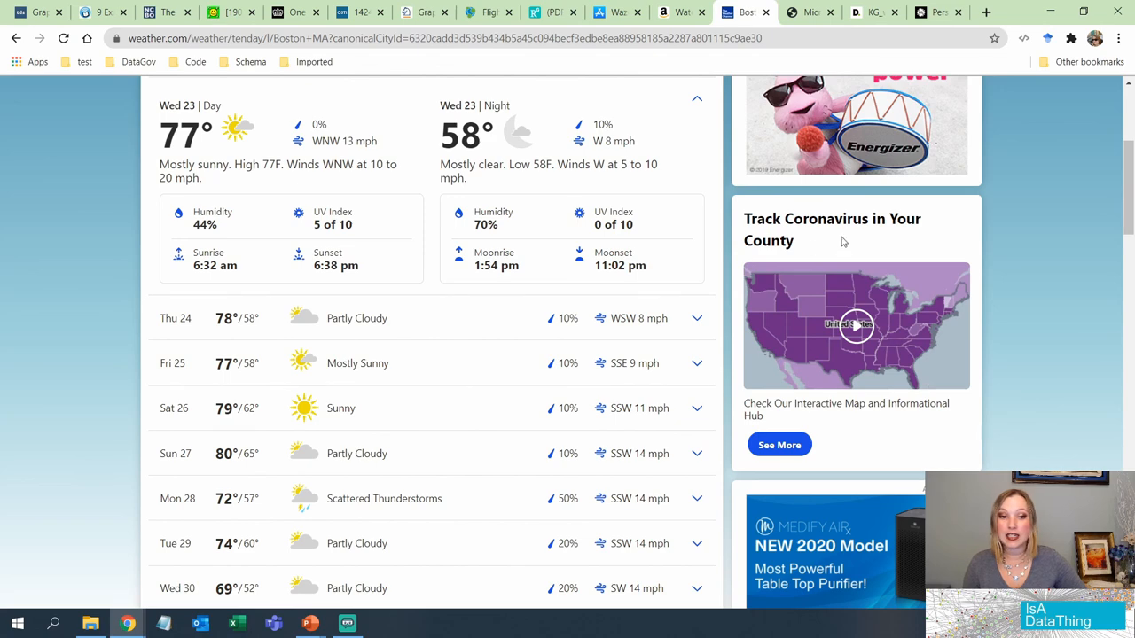